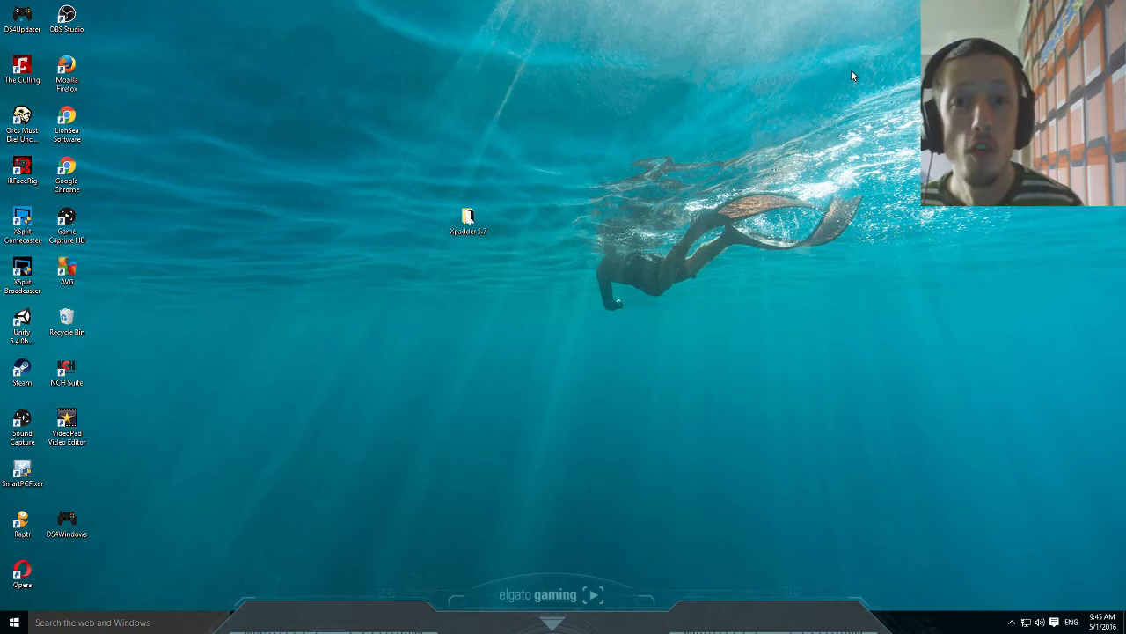
Step: Open the Xpadder 5.7 folder, view Xpadder [5.7] properties, and run Xpadder
left_click(12, 623)
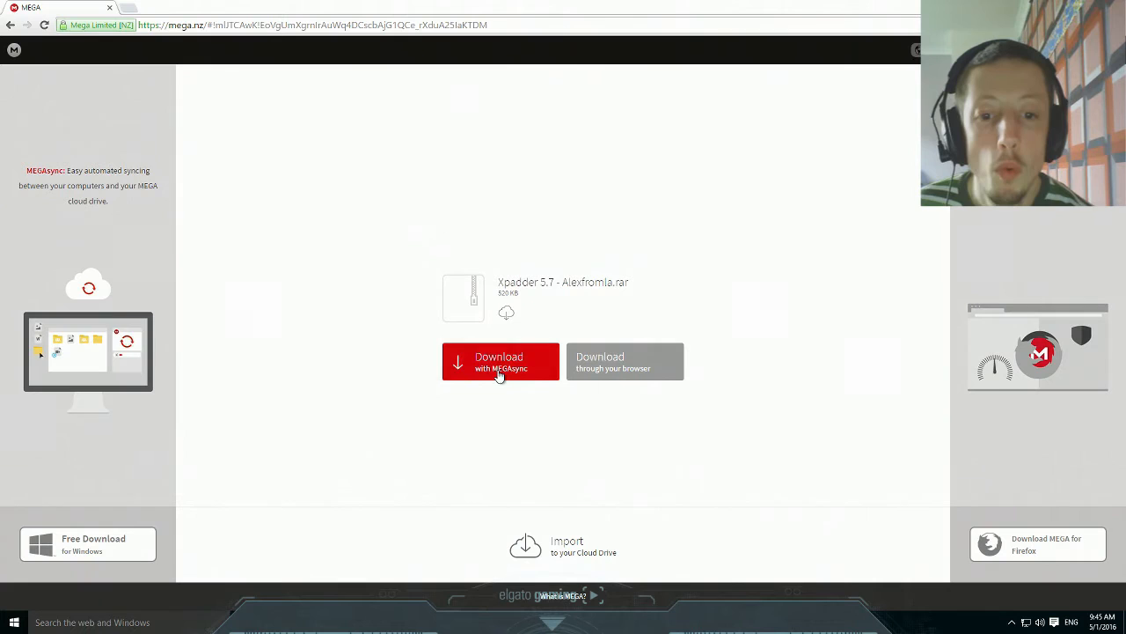
mouse_move(625, 361)
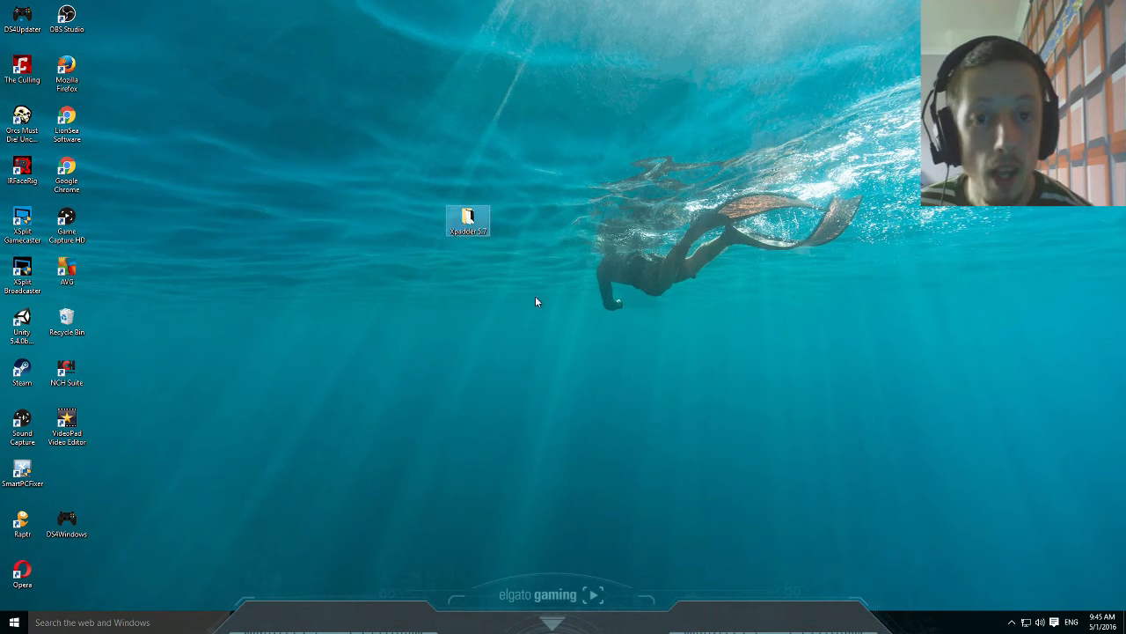
mouse_move(468, 220)
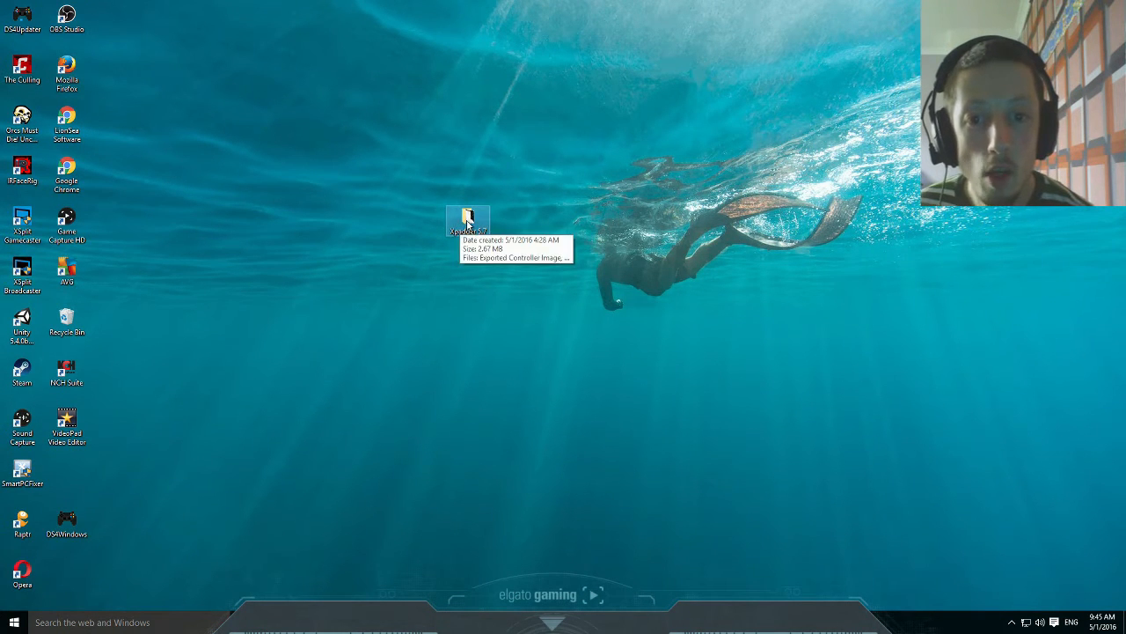
double_click(467, 222)
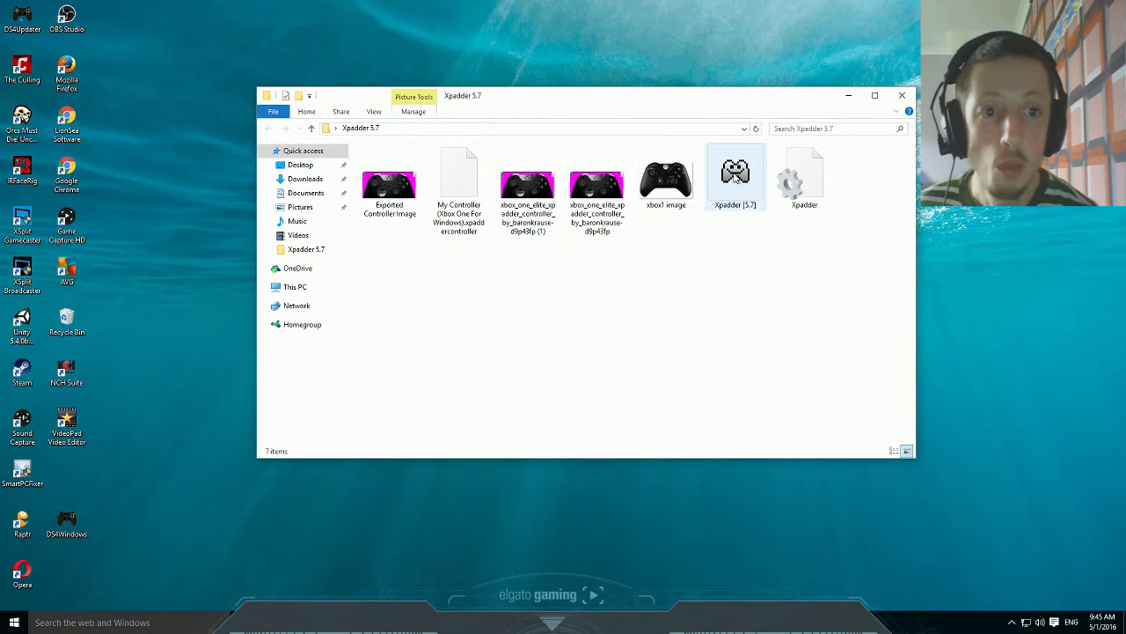
right_click(736, 173)
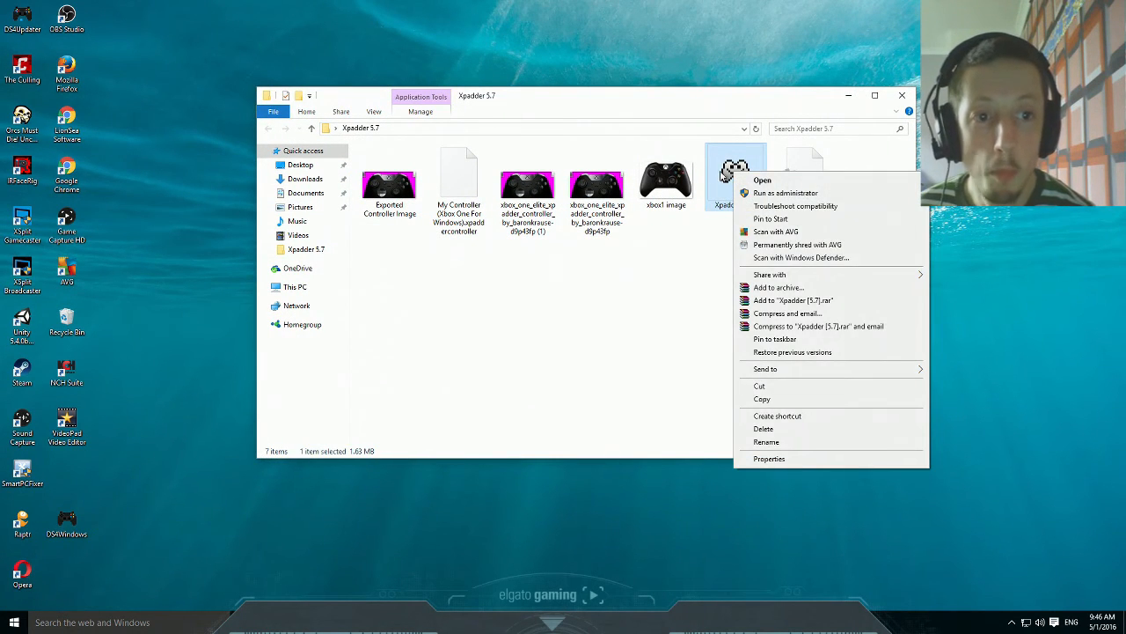
left_click(770, 458)
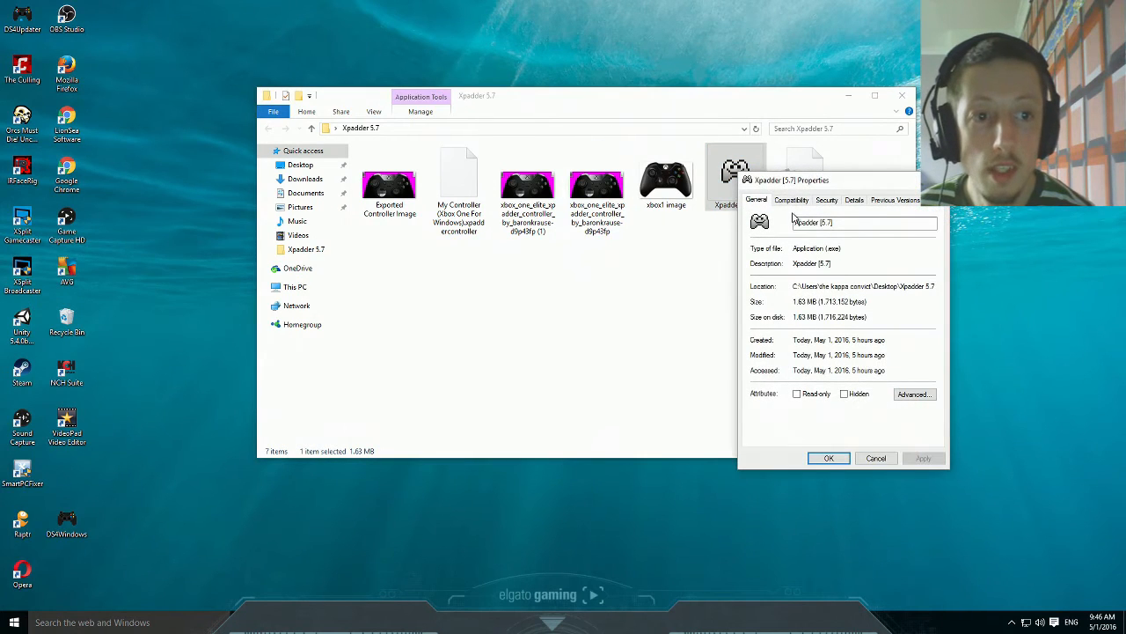
left_click(791, 200)
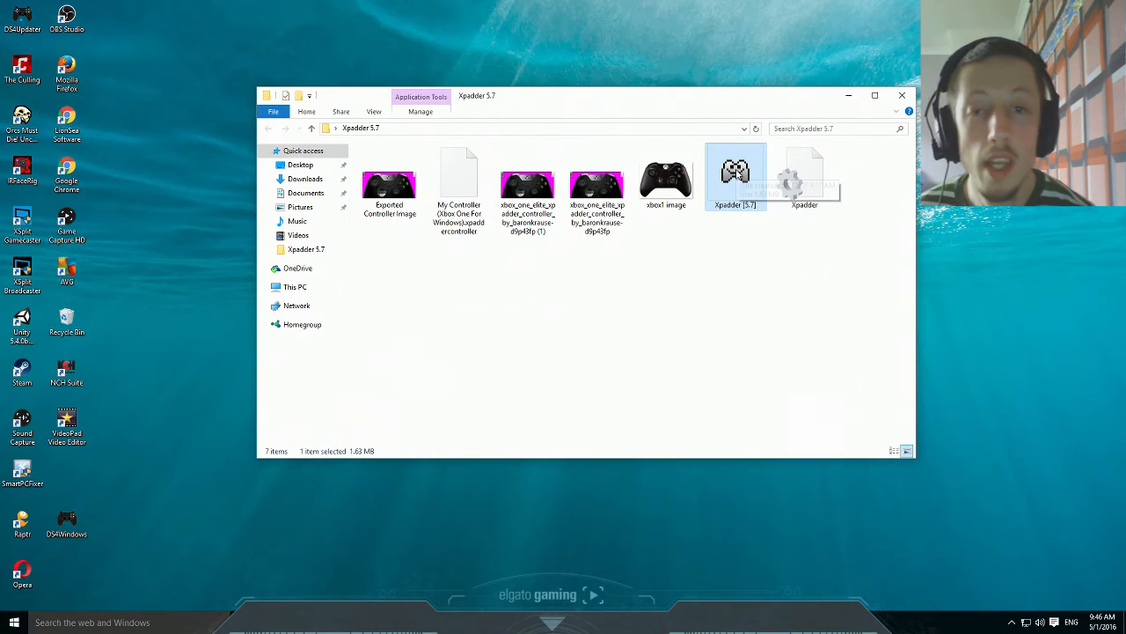
mouse_move(735, 176)
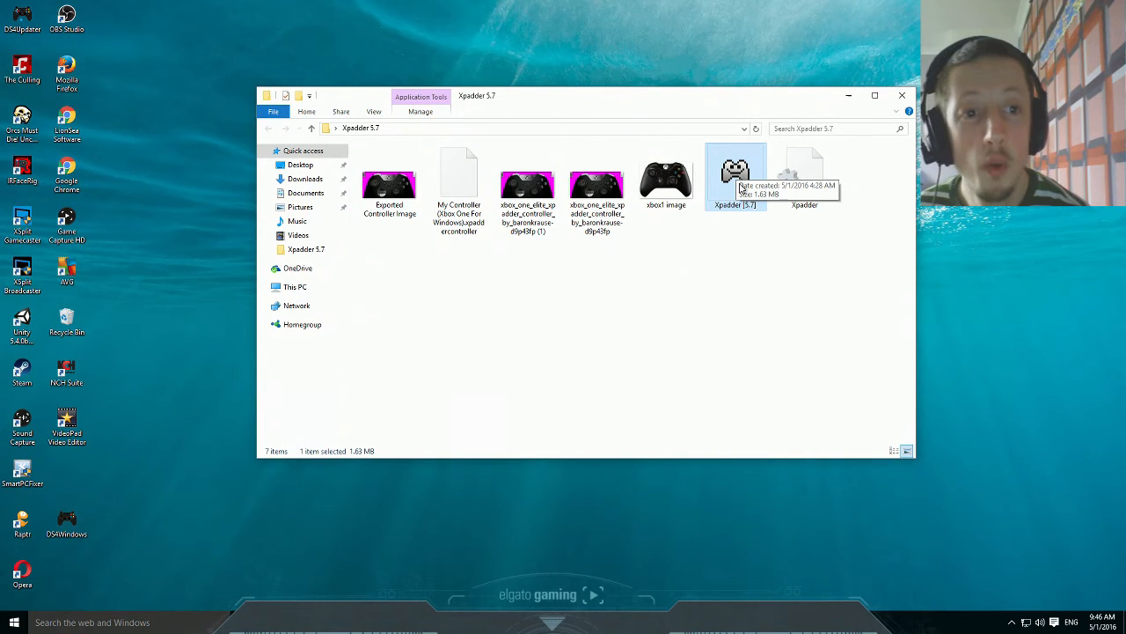
double_click(736, 173)
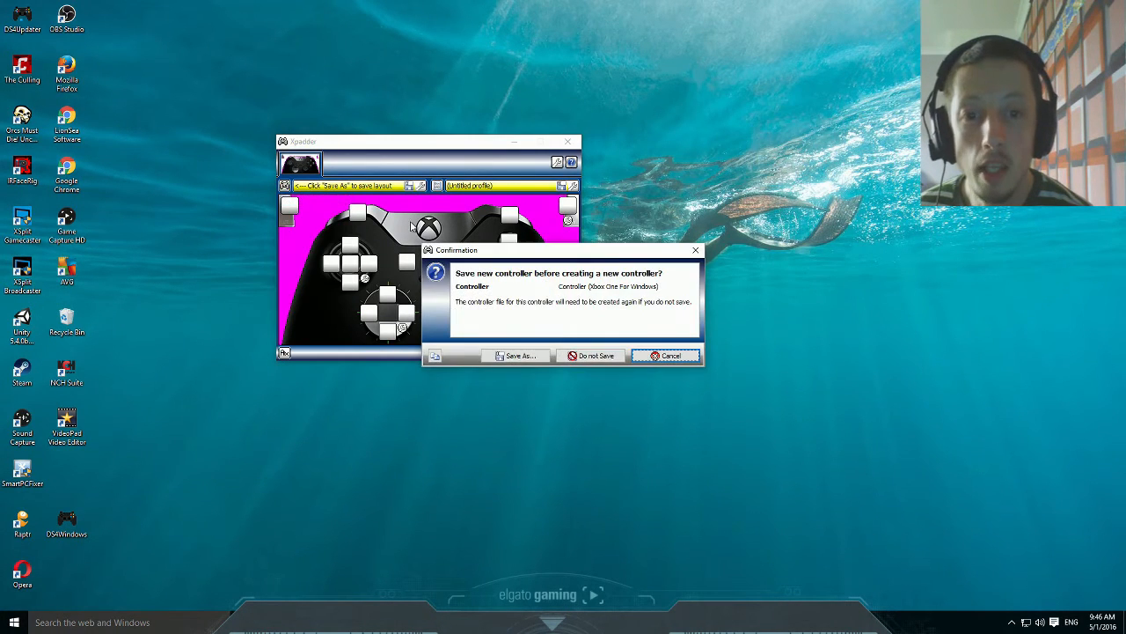
Step: Discard the old controller with Do not save and create a new blank layout
left_click(596, 355)
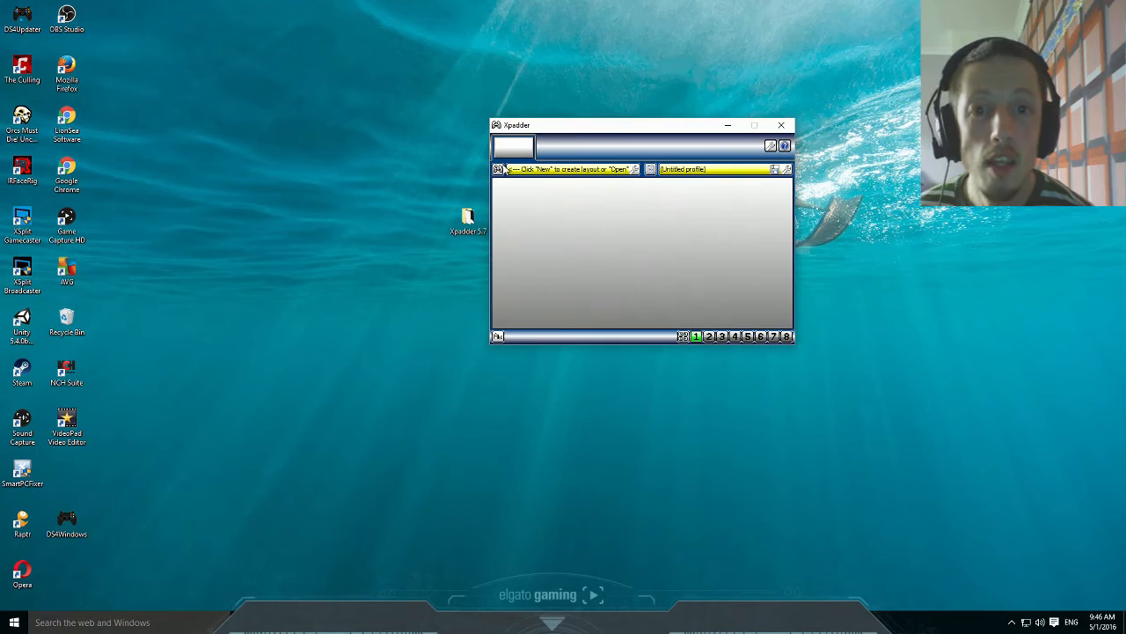
left_click(498, 169)
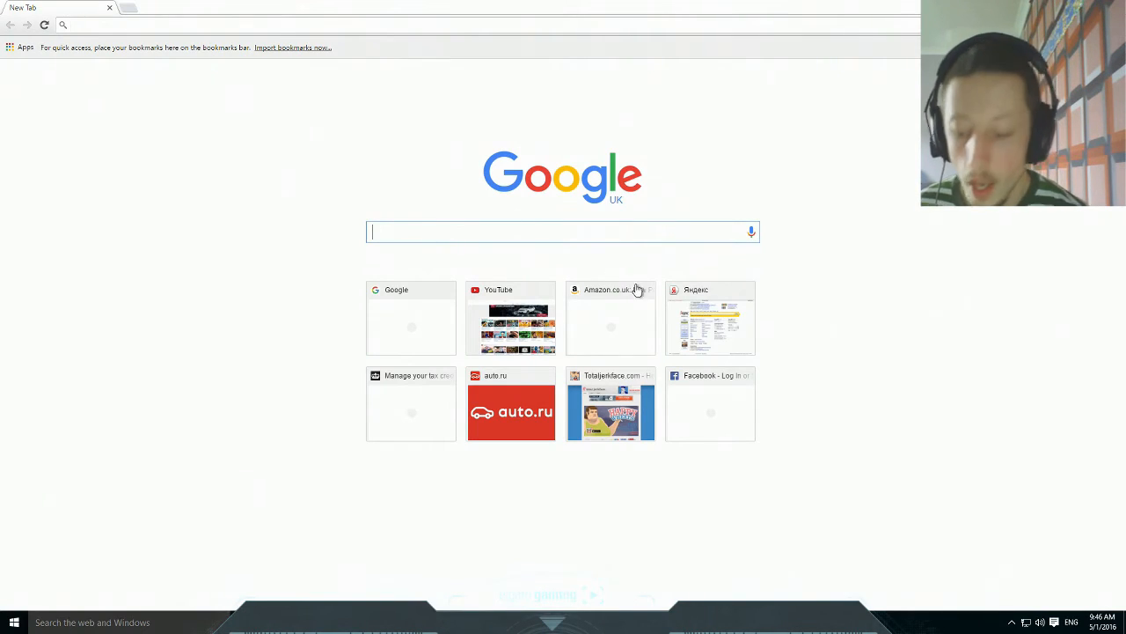
Step: Search Google for Xpadder controller images and show only image results
type("xpadder windows 10")
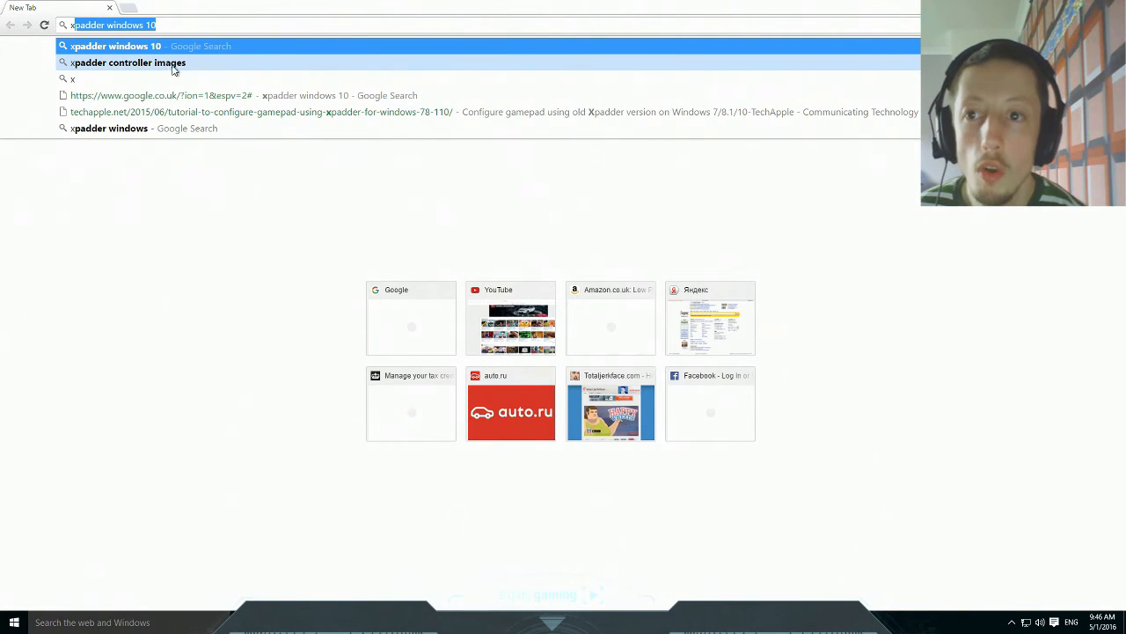
left_click(128, 63)
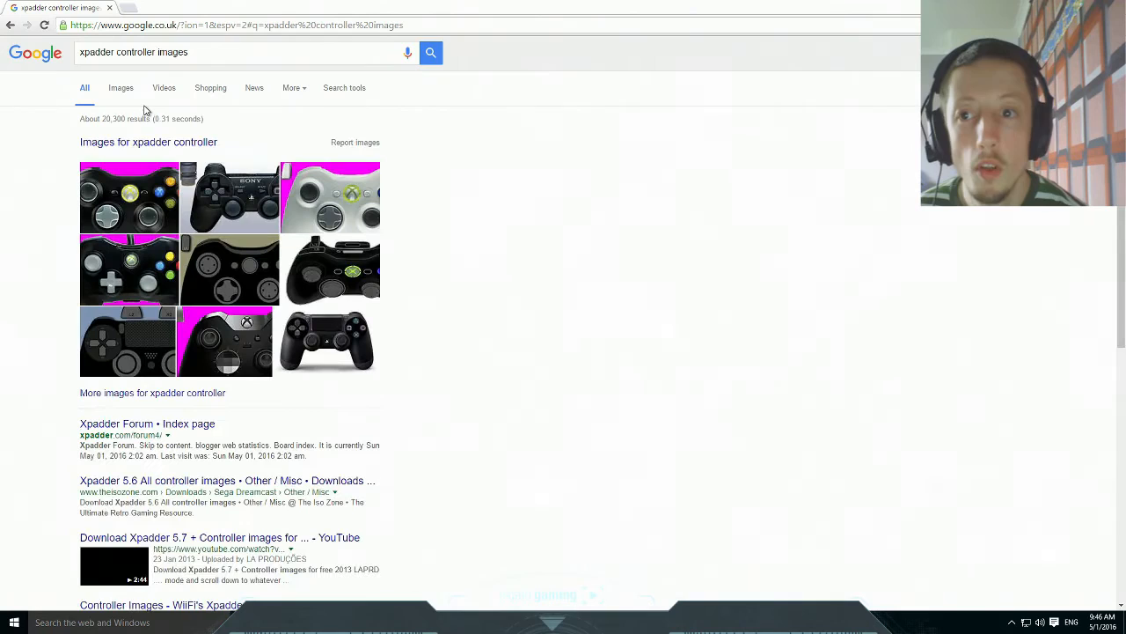
left_click(148, 142)
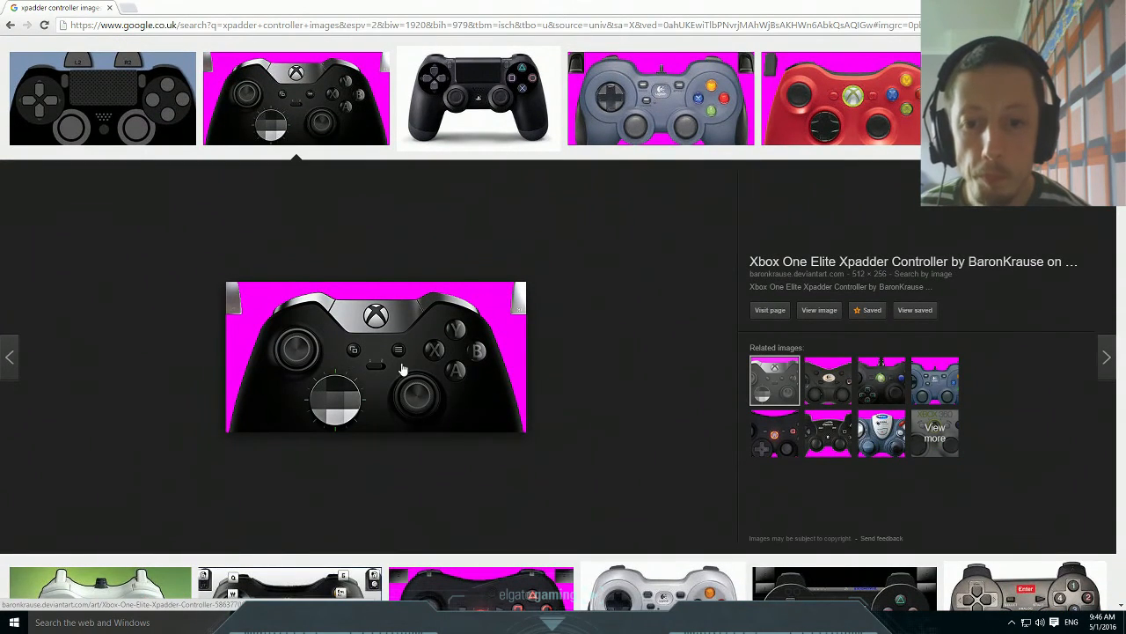
mouse_move(431, 471)
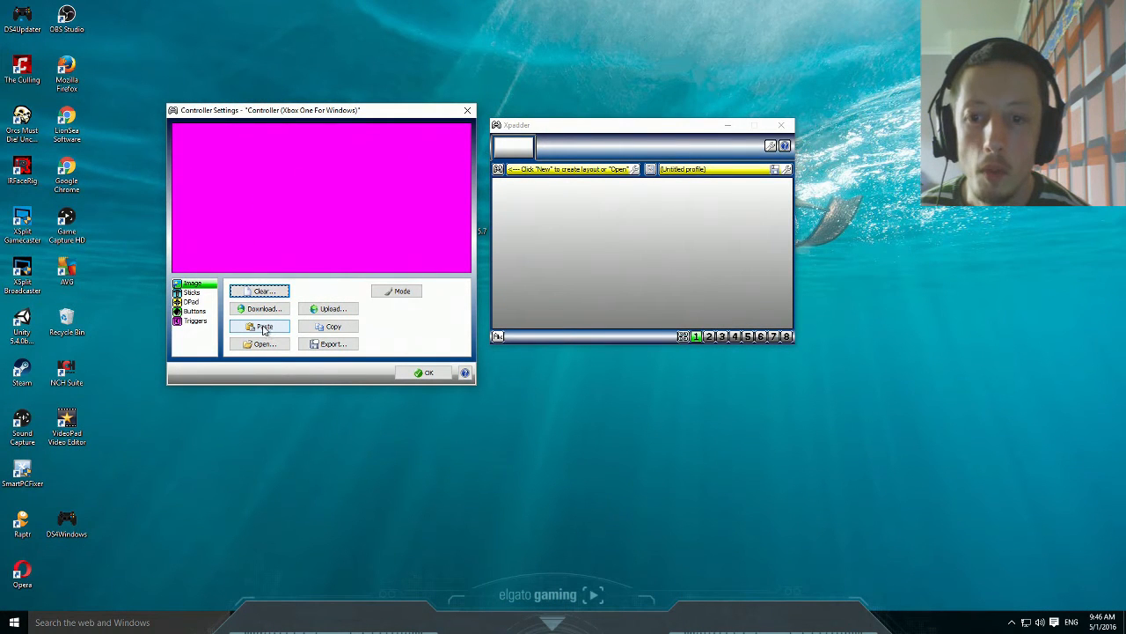
Step: Paste the Xbox One Elite image and enable both sticks on X/Y and RX/RY
left_click(264, 326)
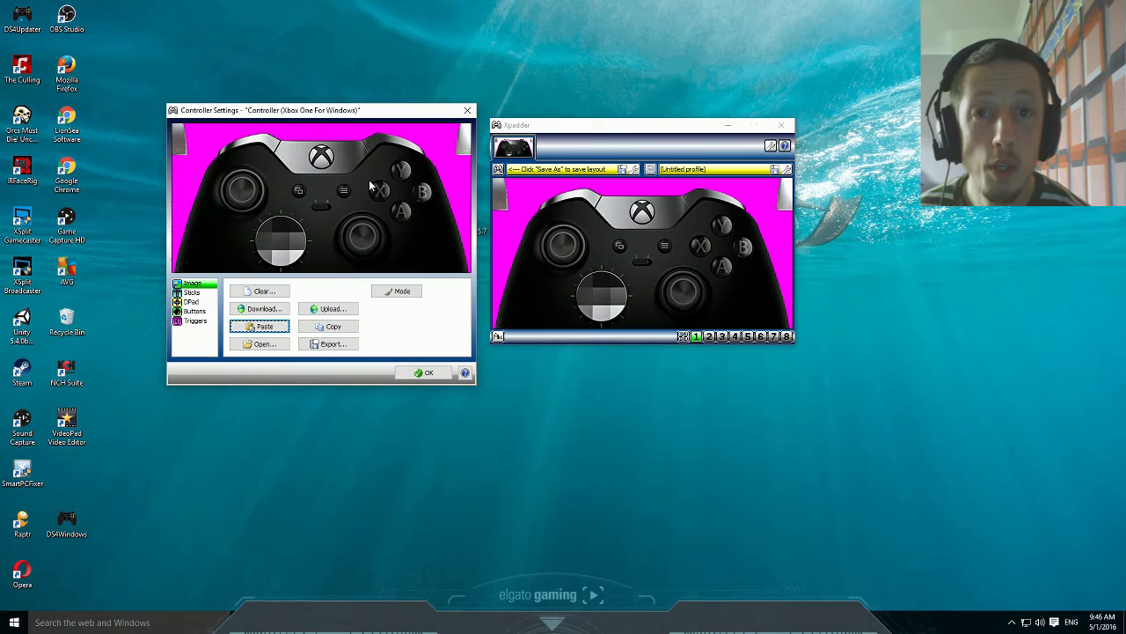
left_click(192, 292)
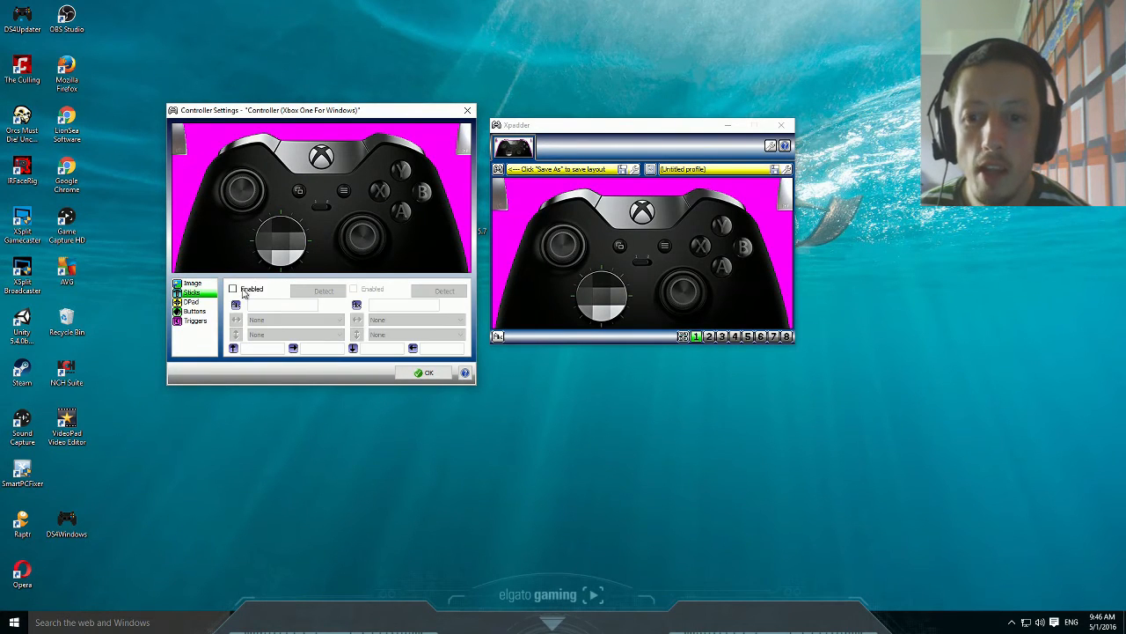
left_click(233, 288)
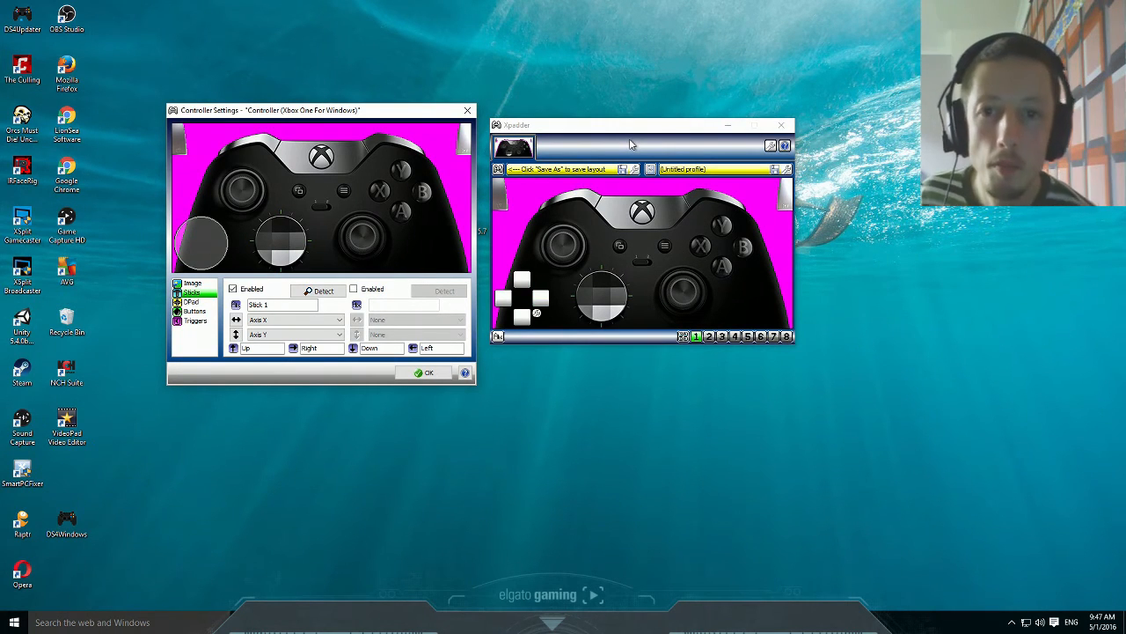
left_click(444, 290)
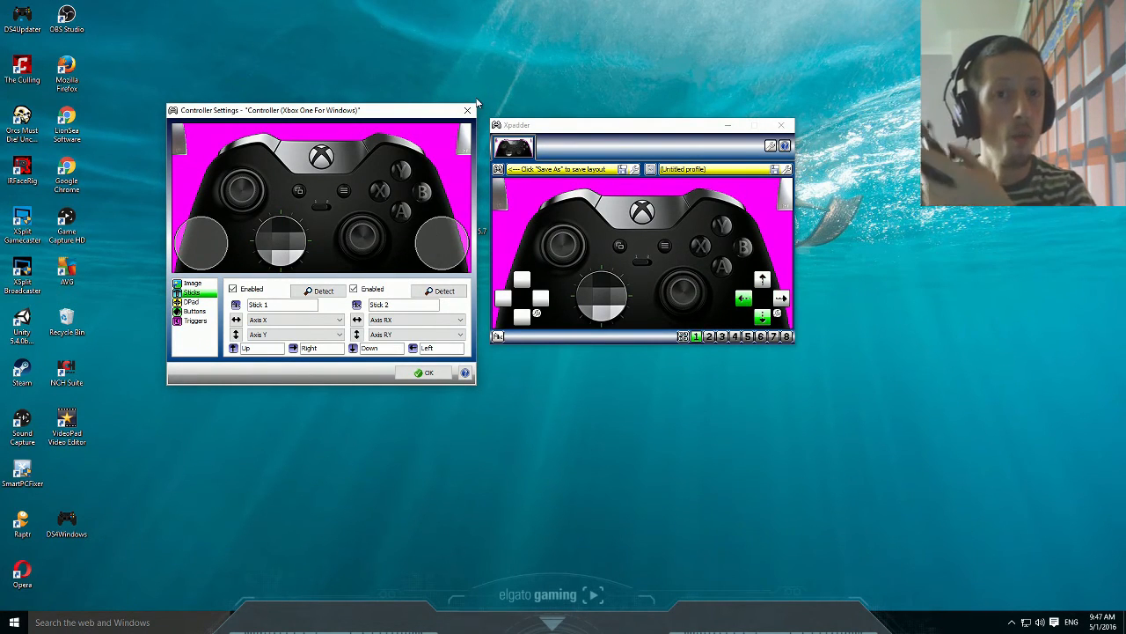
mouse_move(614, 138)
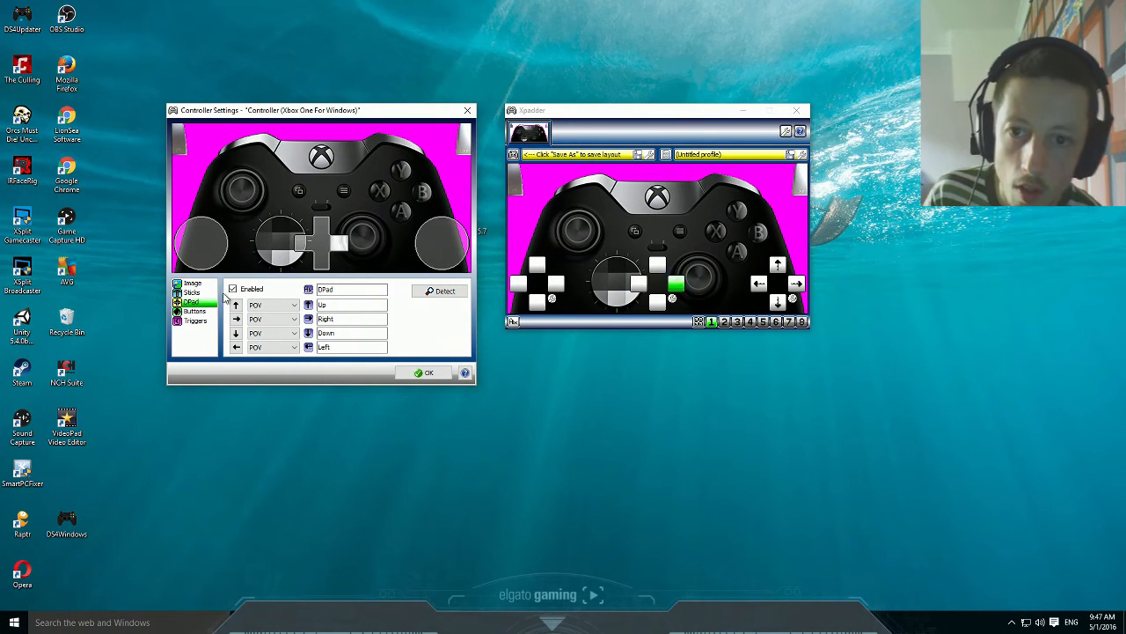
Step: Enable the D-pad on POV and position the D-pad and sticks over the Elite picture
left_click(194, 311)
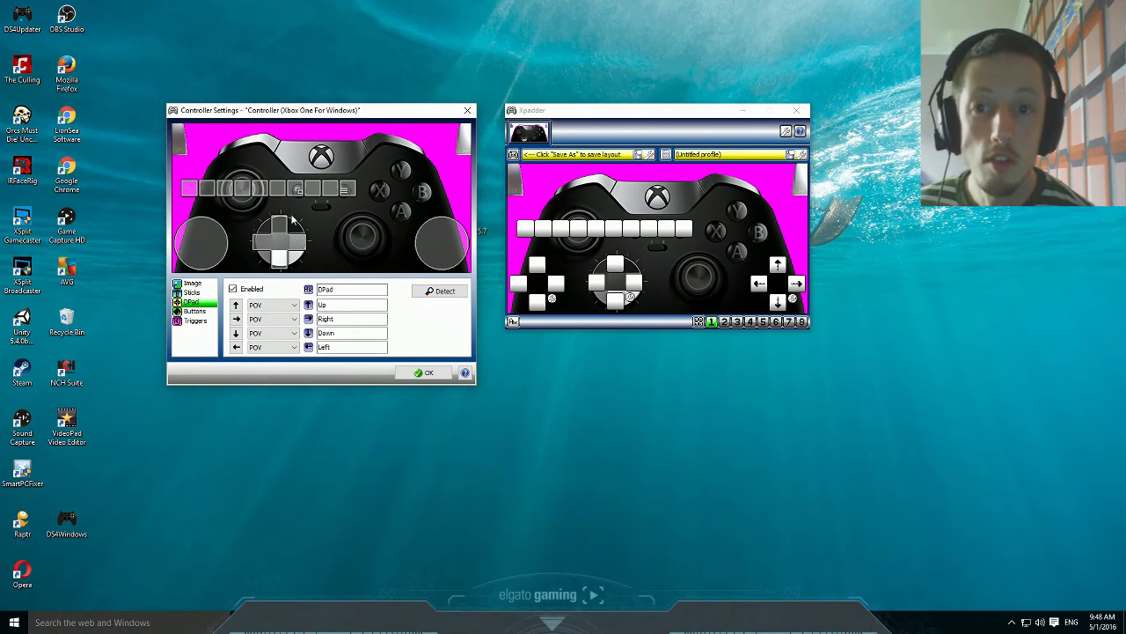
mouse_move(445, 241)
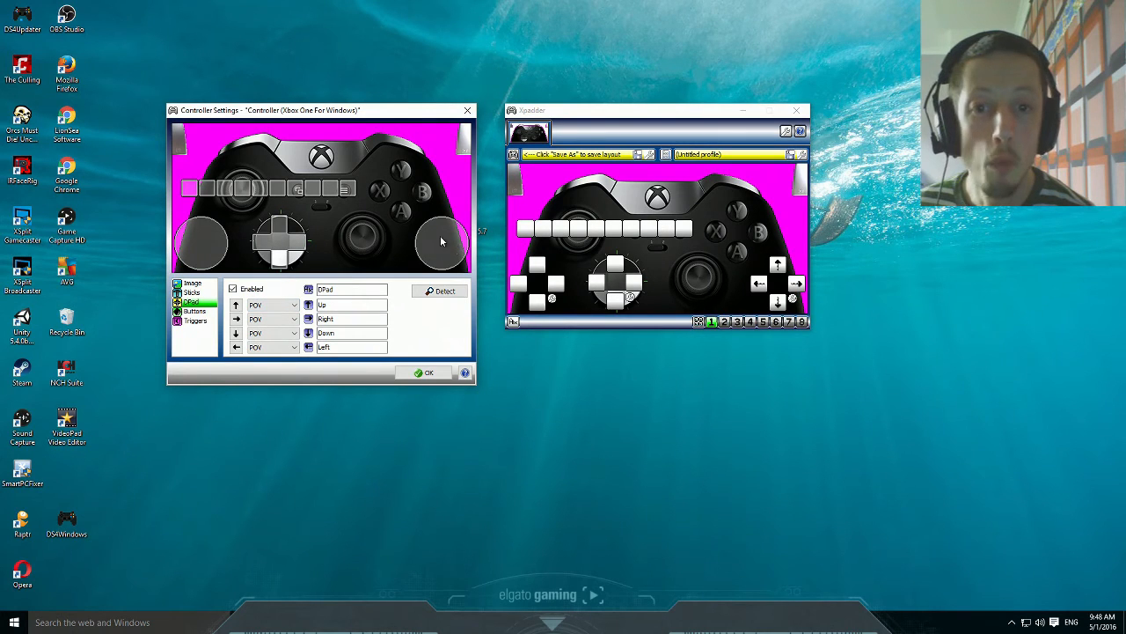
mouse_move(400, 227)
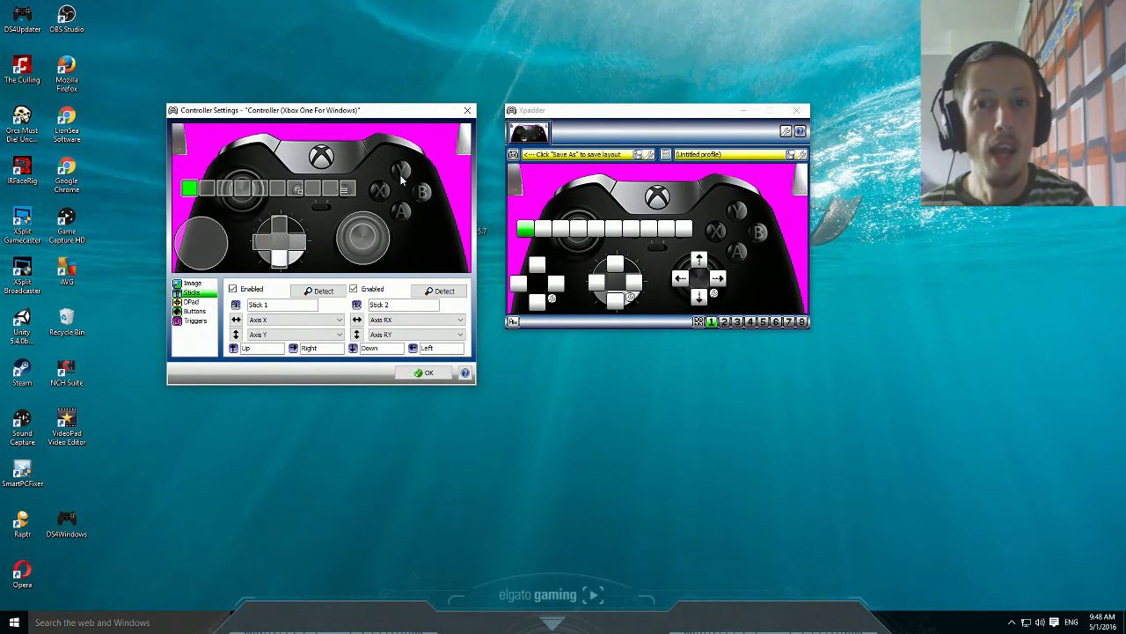
left_click(195, 311)
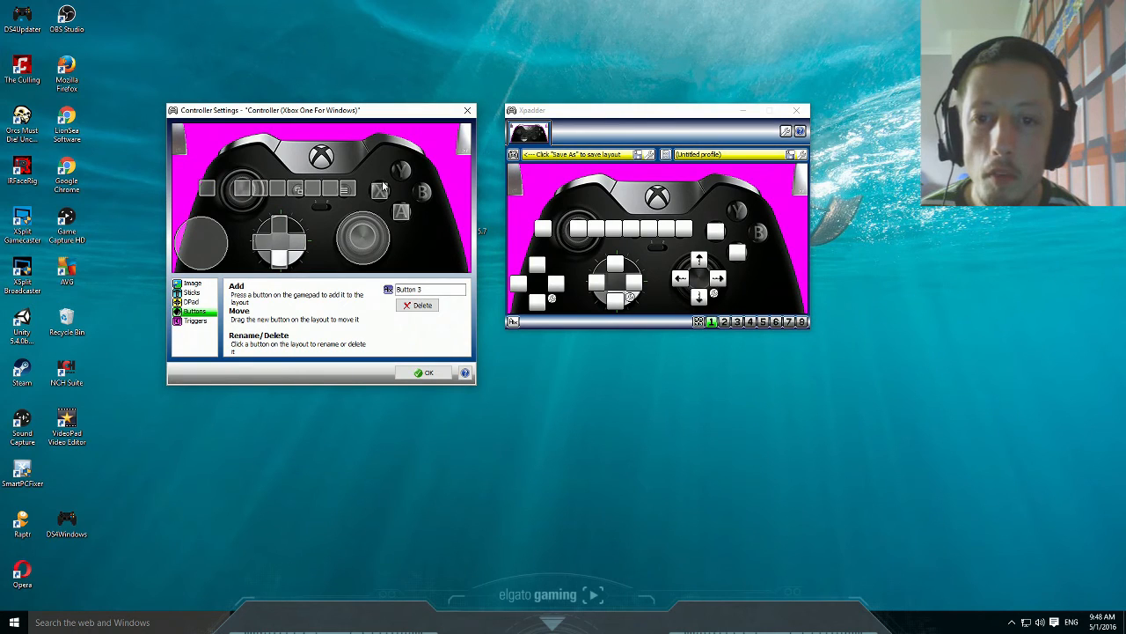
Step: Add Buttons 1–8, drag them onto the Elite picture, and reposition the sticks
left_click(380, 191)
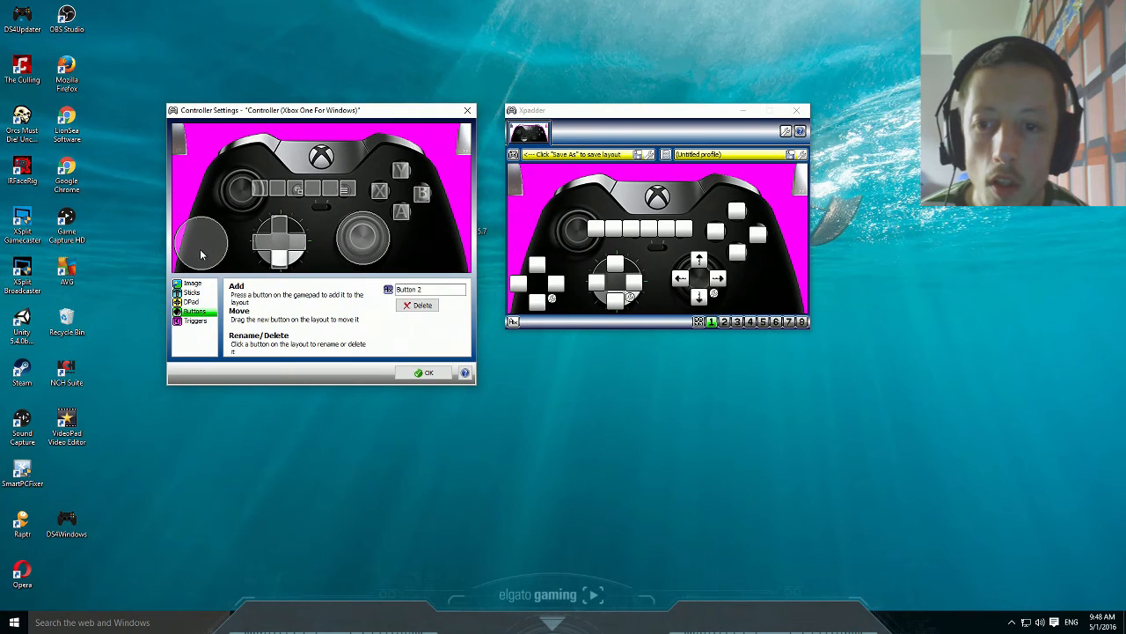
left_click(192, 292)
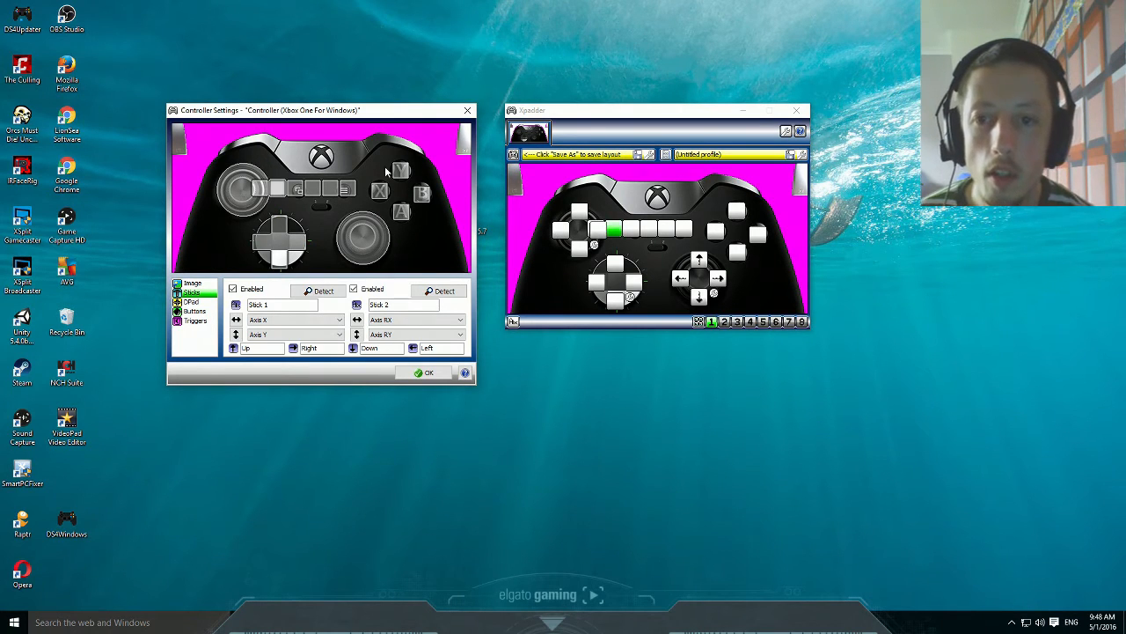
left_click(195, 311)
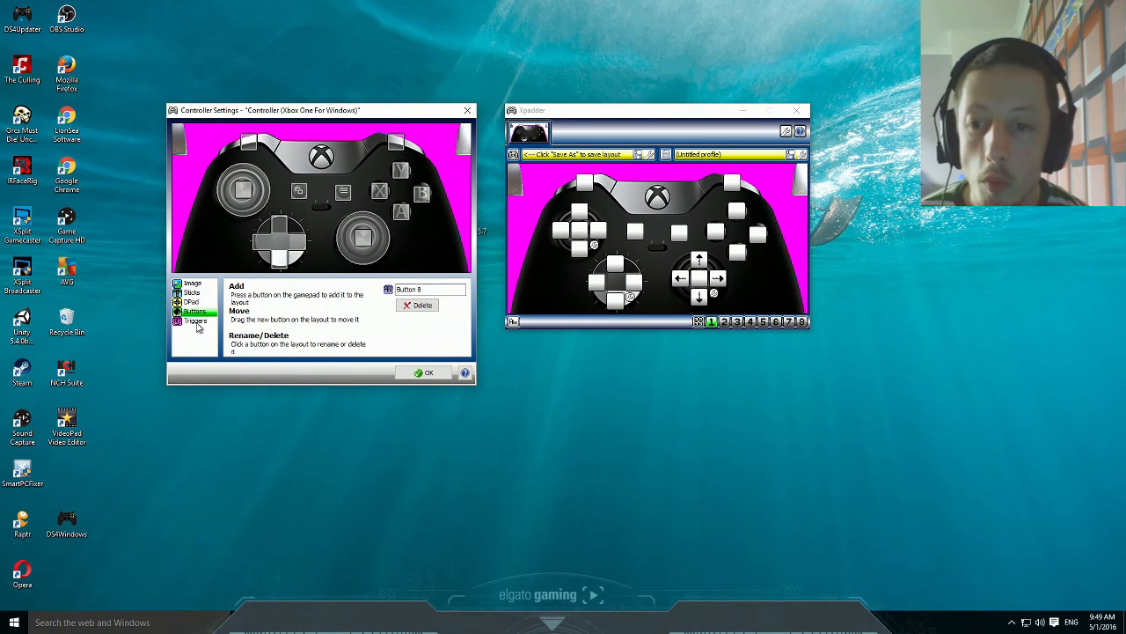
Step: Add both triggers and close Controller Settings with OK
left_click(194, 321)
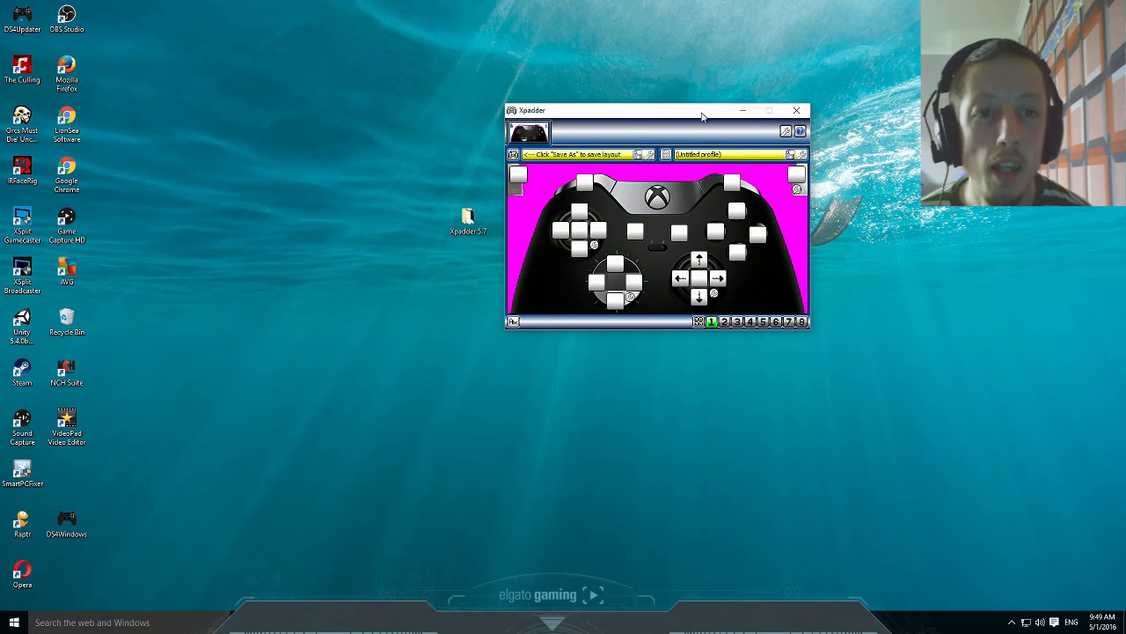
Step: Apply the Mouse - Normal preset to the right stick
left_click_drag(659, 110, 486, 129)
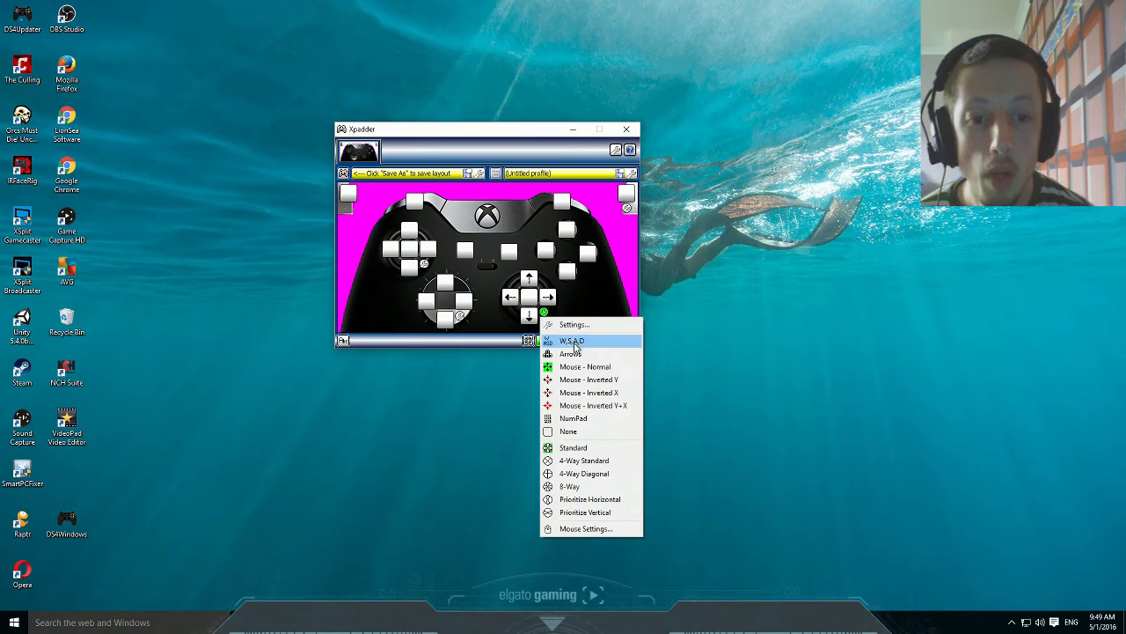
mouse_move(585, 366)
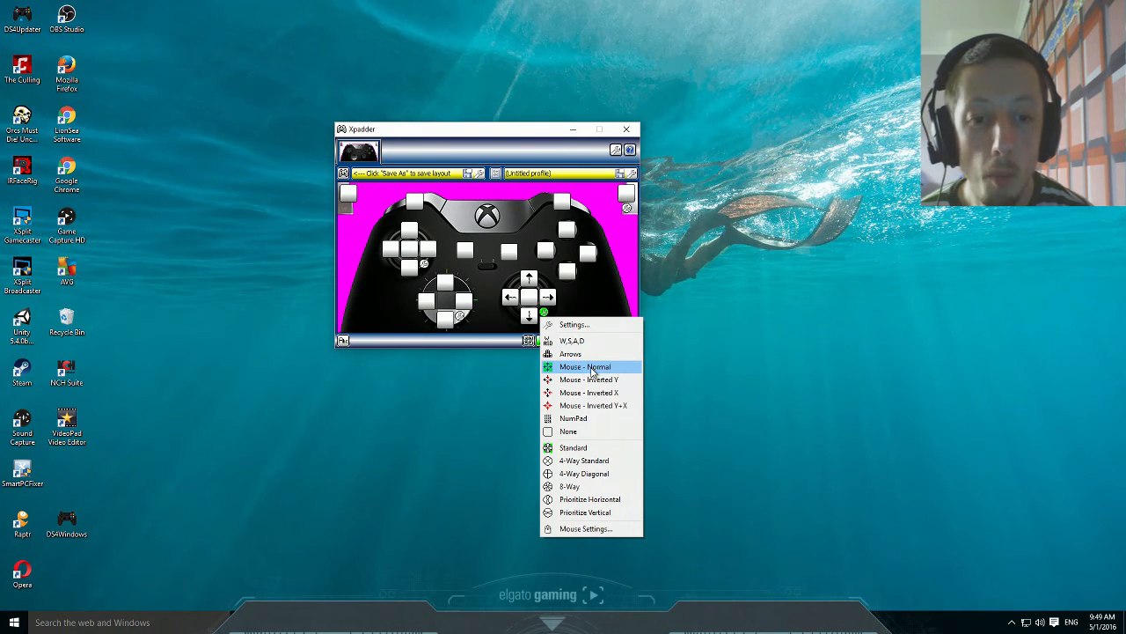
left_click(584, 366)
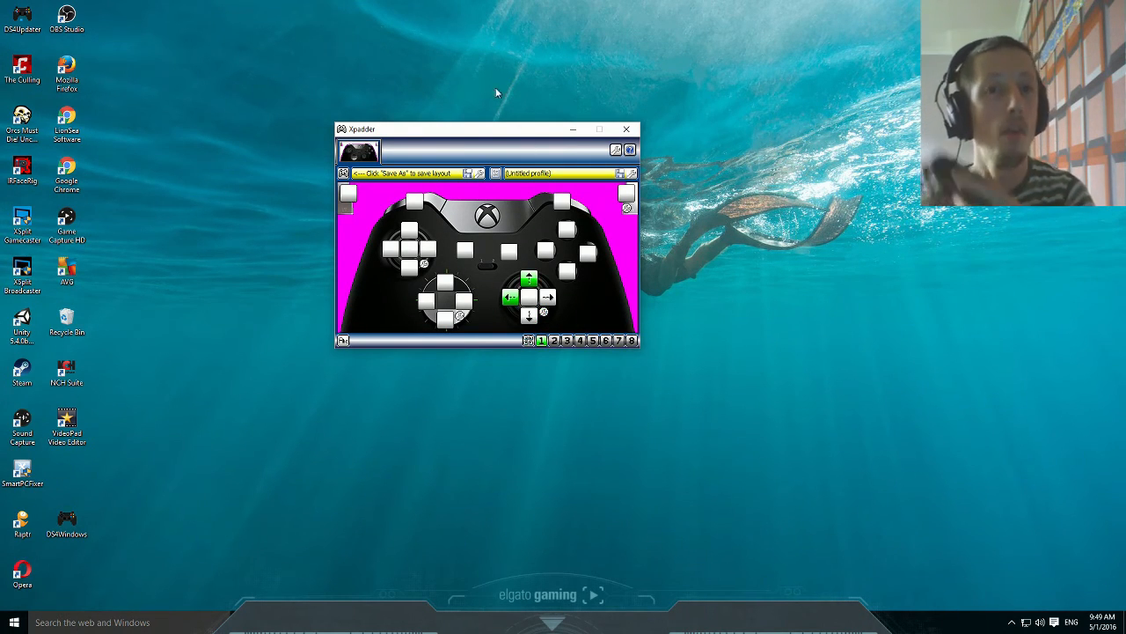